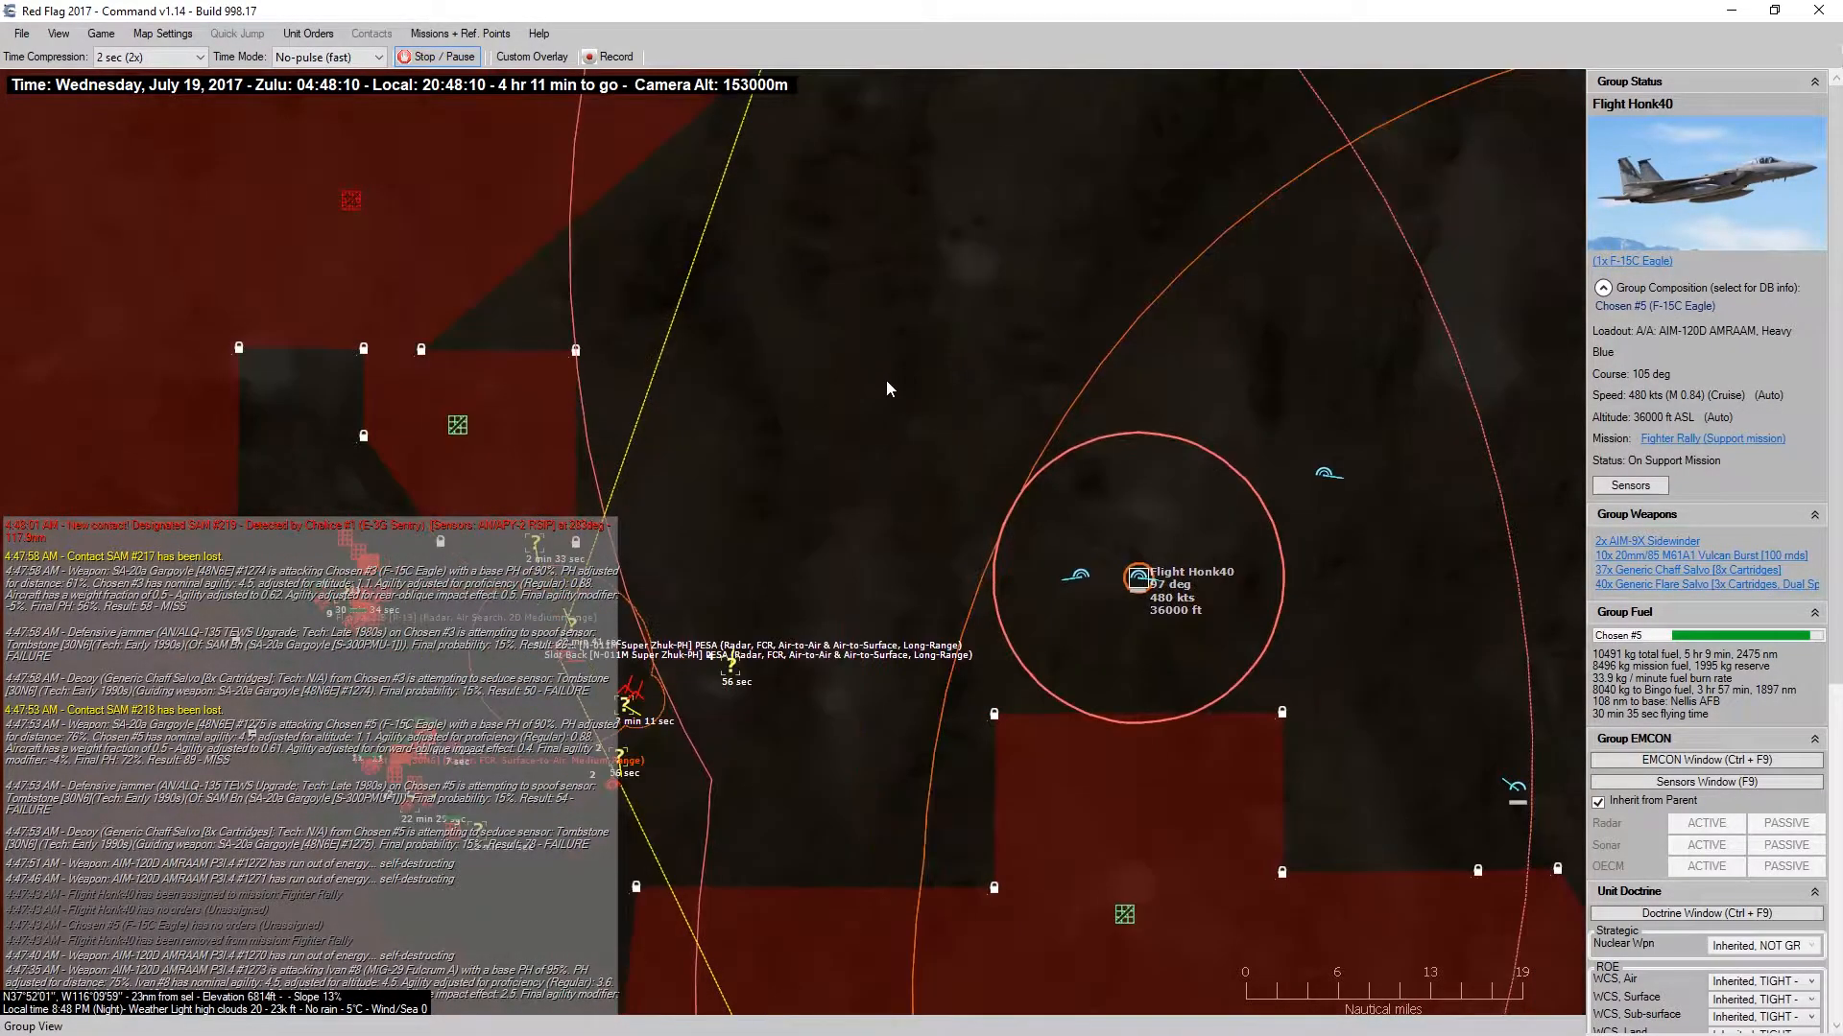
Halt the Red Flag 2017 simulation so the scenario clock stops advancing.
{"action": "left_click", "coordinate": [435, 57]}
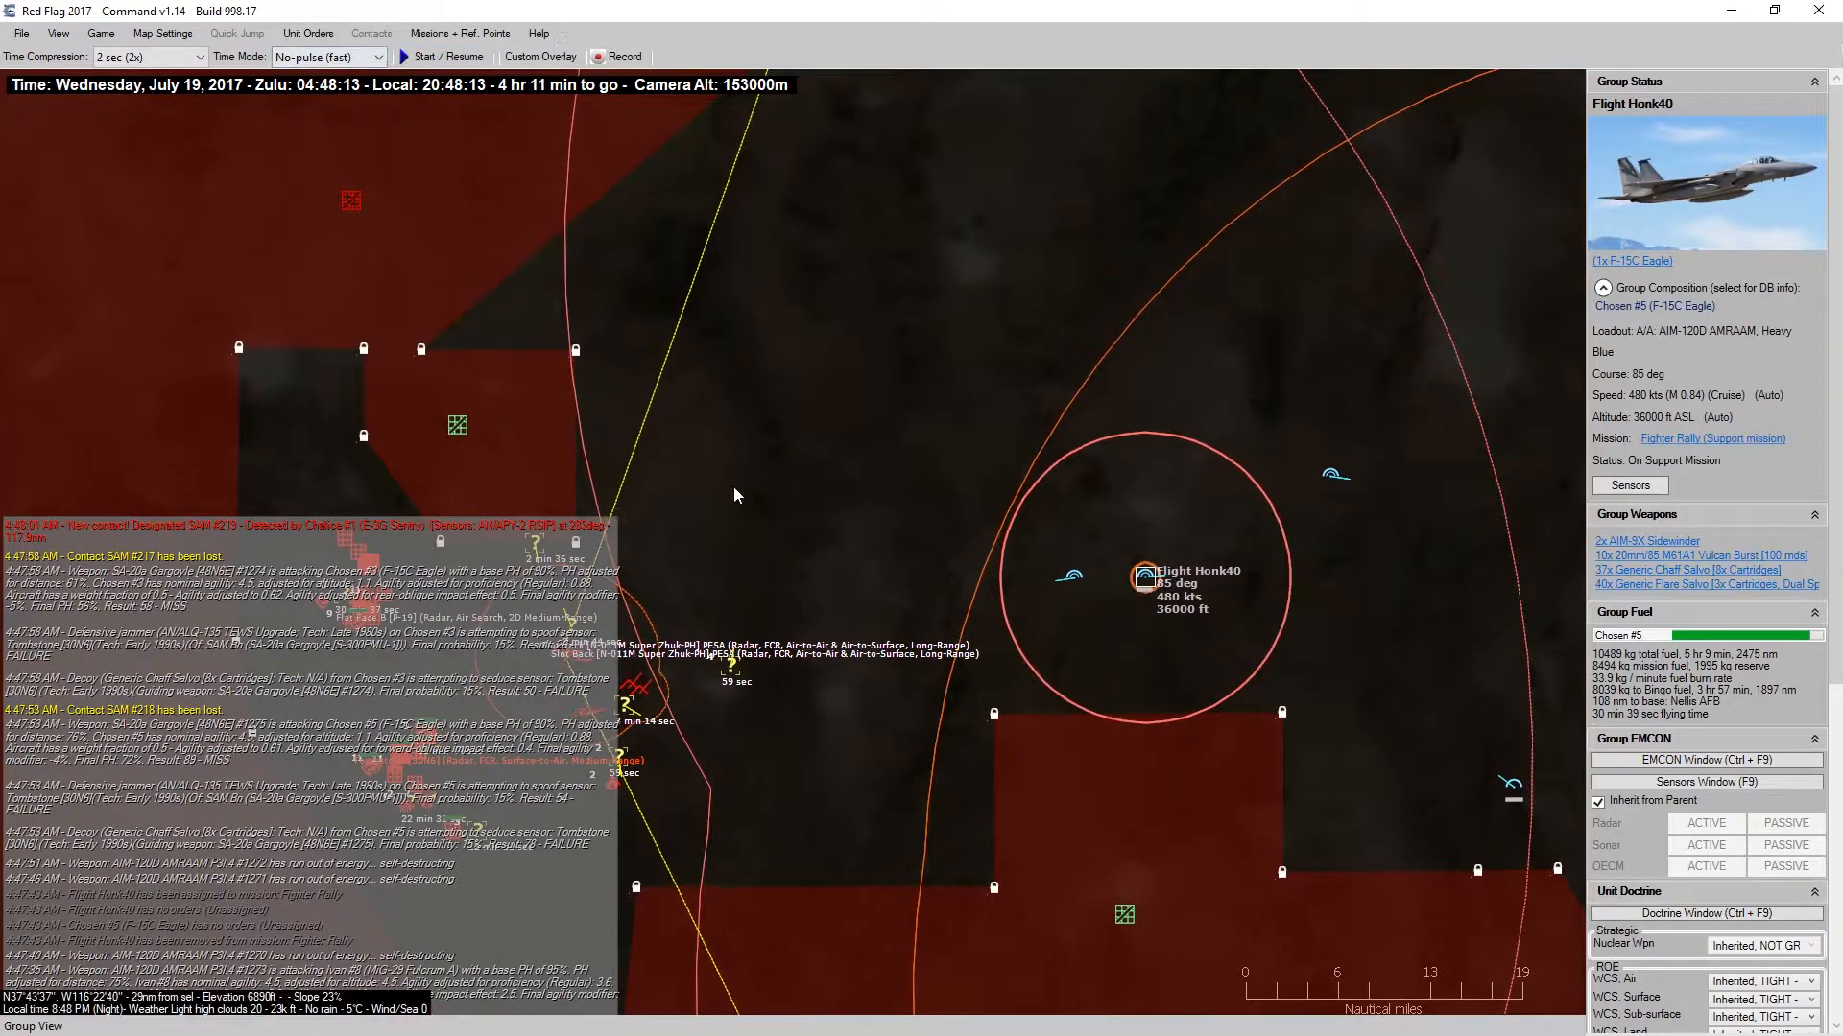